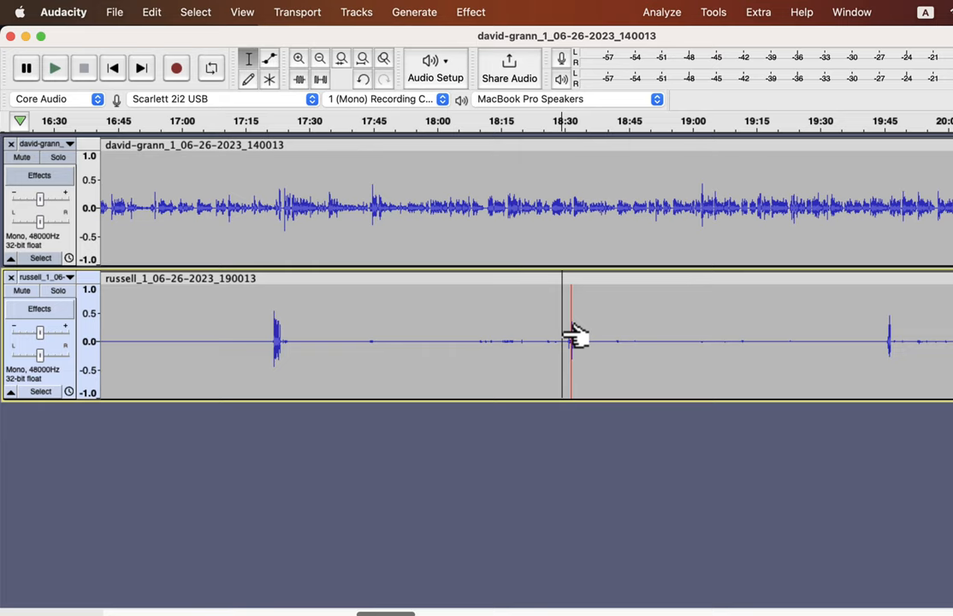
- Audition the lower interview track from several points to find the unwanted blip
left_click(54, 67)
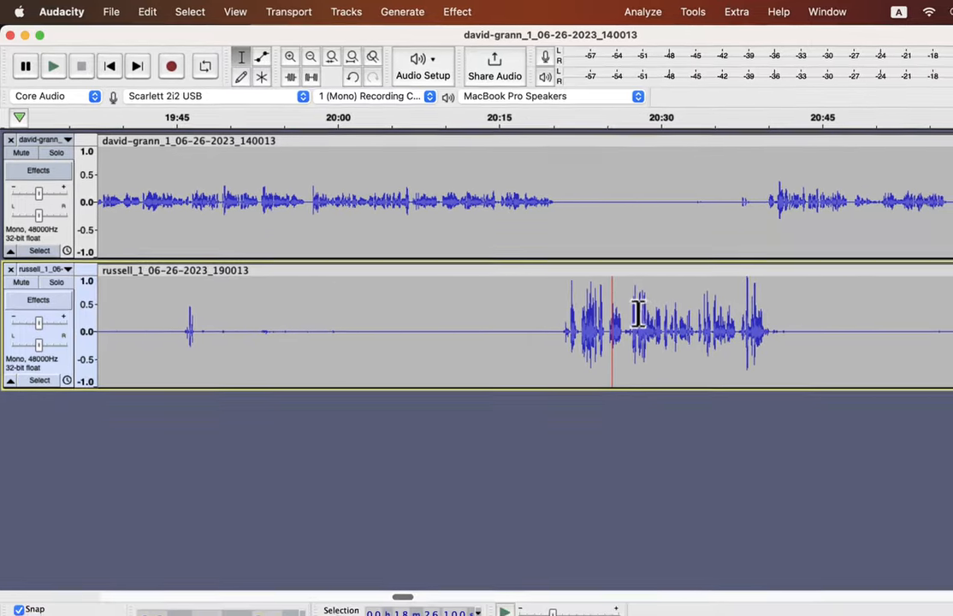
left_click(55, 57)
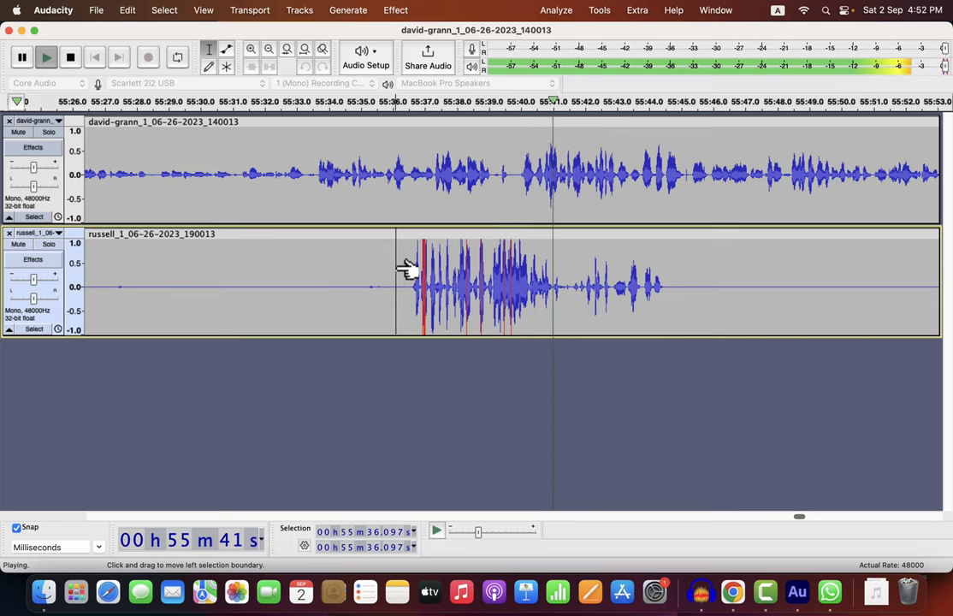
left_click(81, 55)
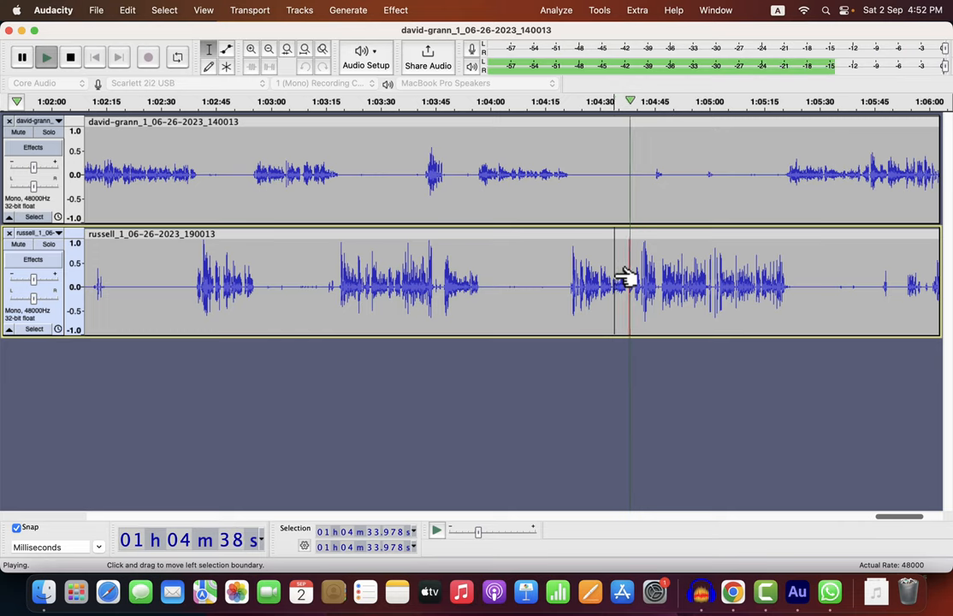
left_click(81, 55)
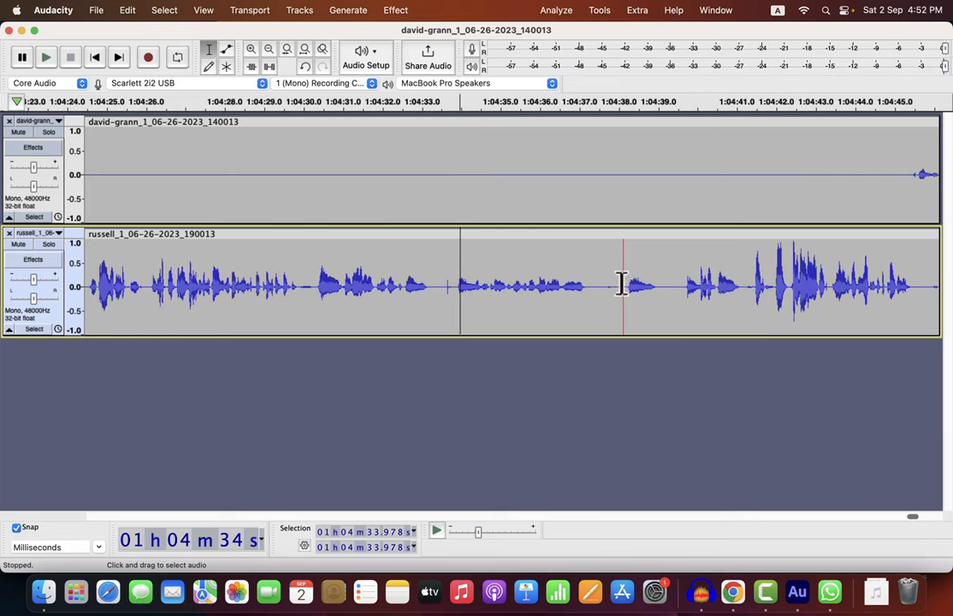
- Select the blip near 1:04:38 in the russell track and silence it
left_click(49, 53)
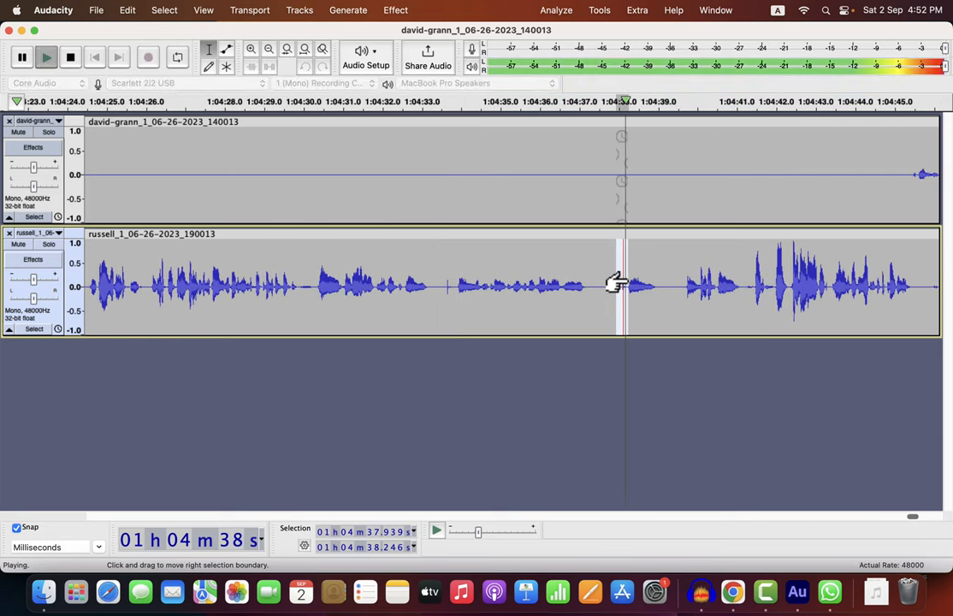
left_click(83, 54)
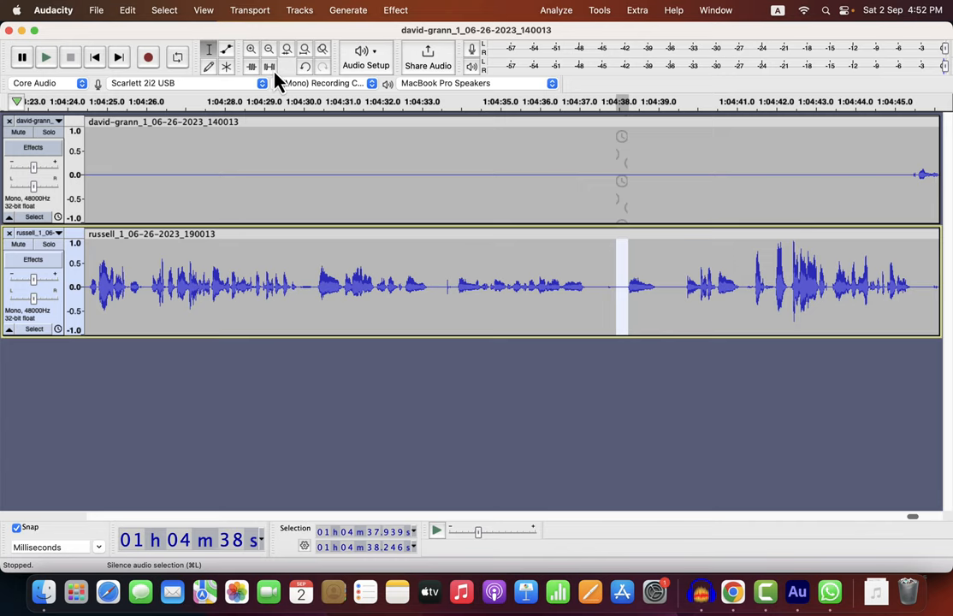
left_click(203, 10)
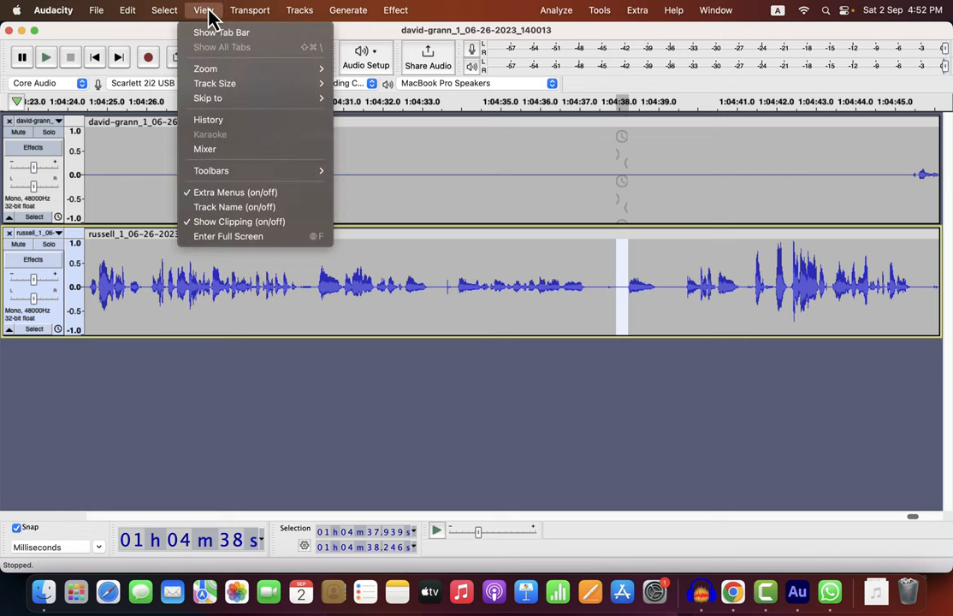
mouse_move(256, 222)
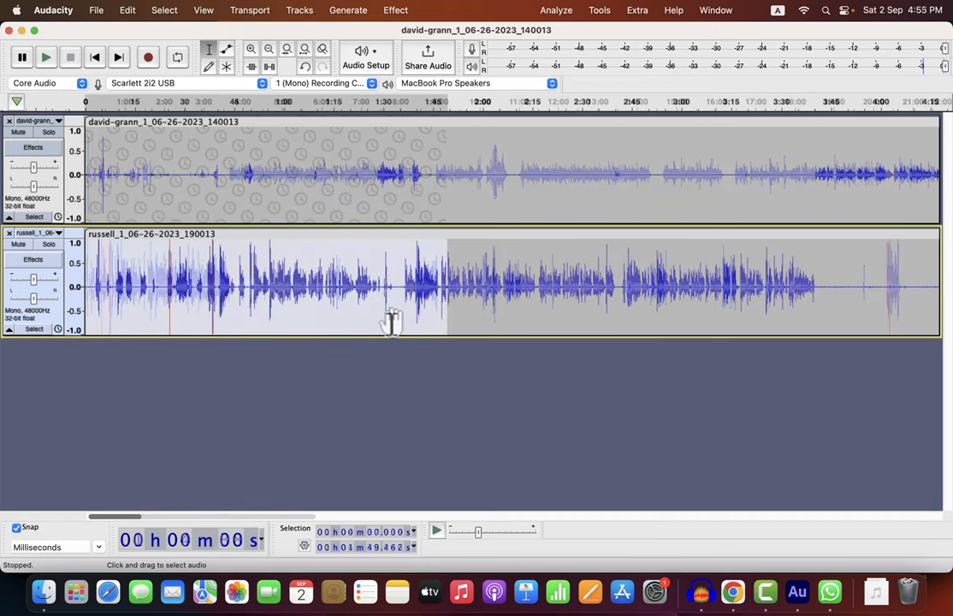
- Zoom in until the first 13 seconds of the interview fill the window
left_click(250, 49)
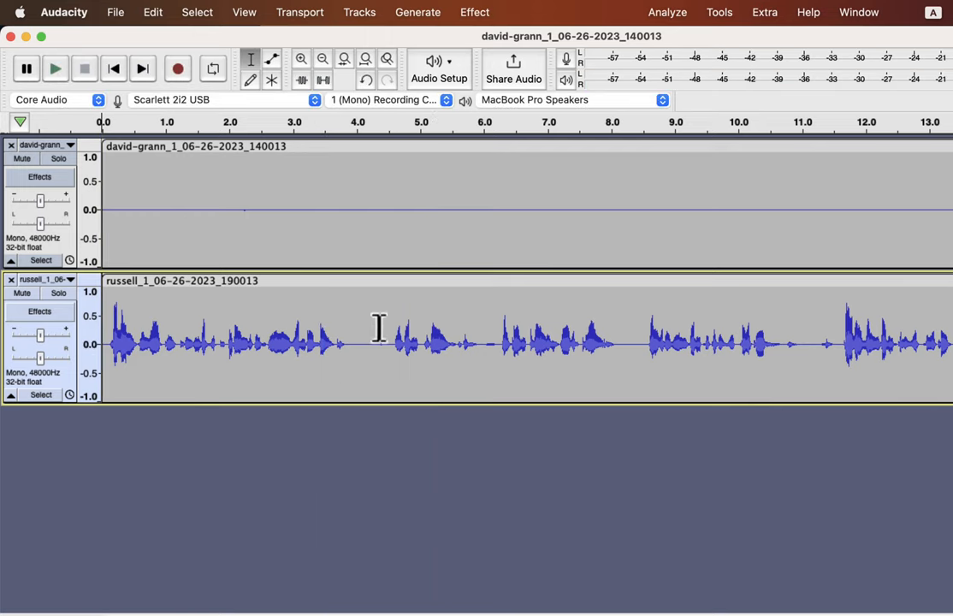
- Play from about 4 seconds, then delete the 6.5–9.5 second passage
left_click_drag(379, 342, 494, 343)
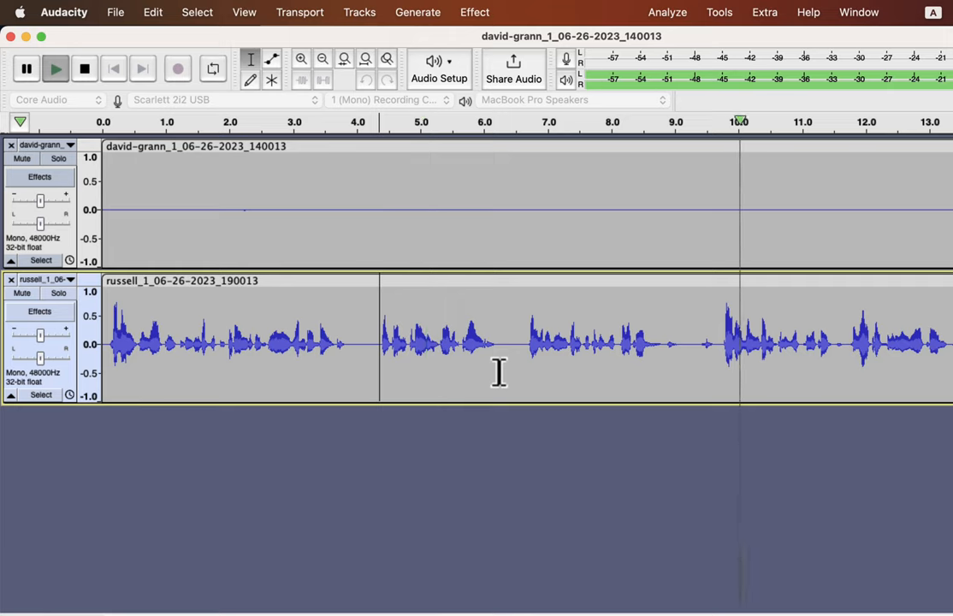
left_click_drag(513, 342, 606, 342)
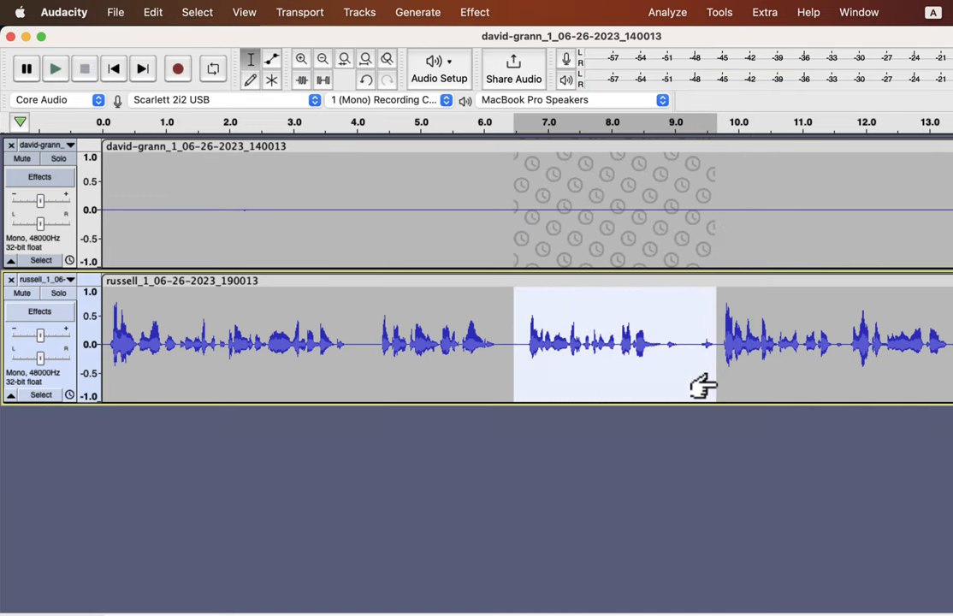
left_click(54, 68)
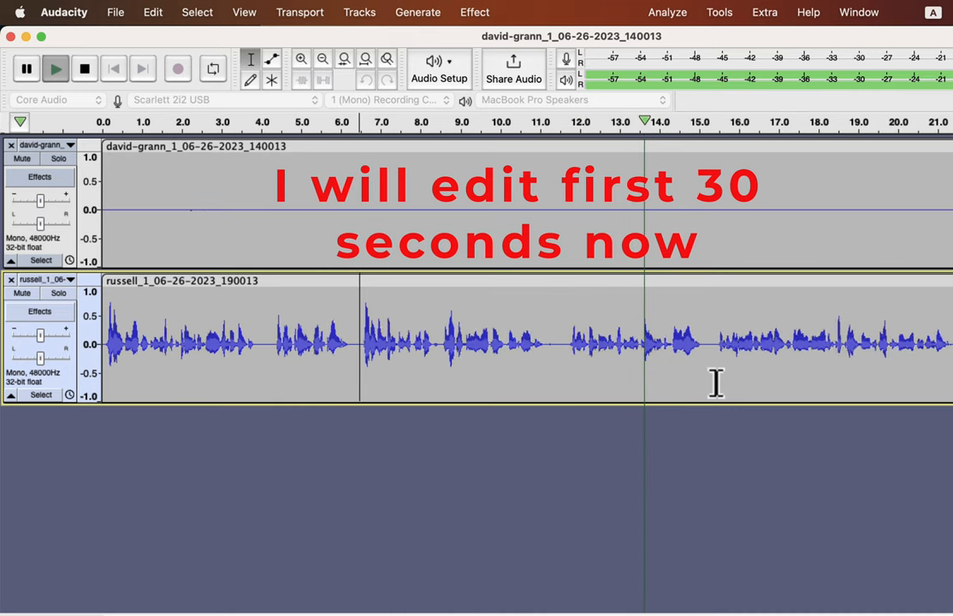
- Replay the edited opening and cut the brief pause around 22 seconds in russell's track
left_click(301, 58)
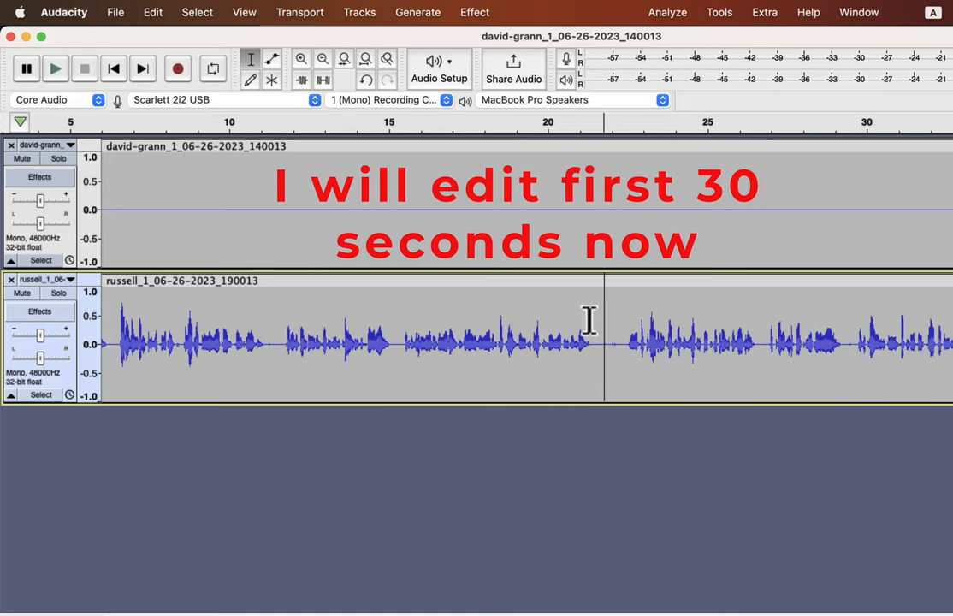
left_click(54, 66)
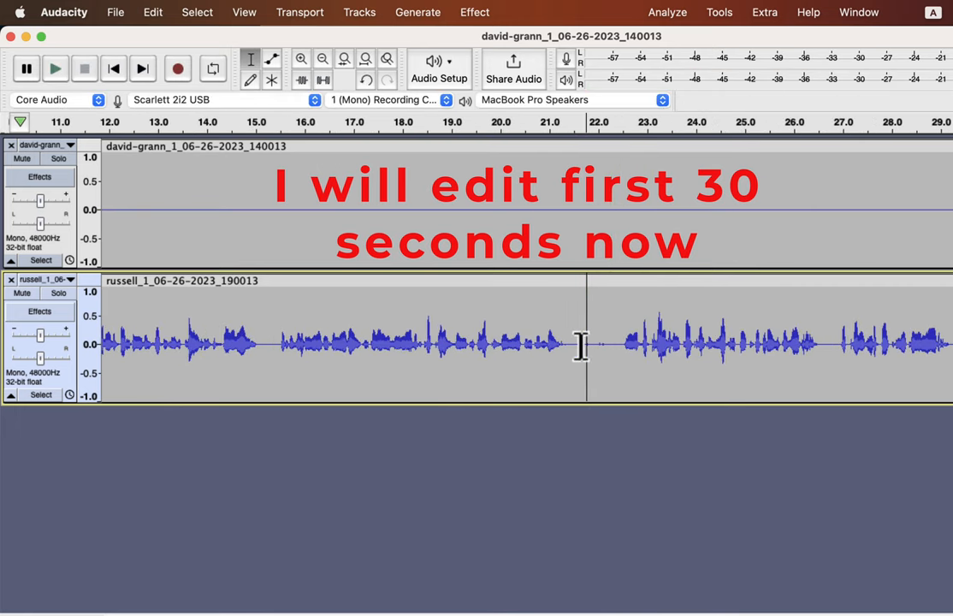
left_click_drag(586, 342, 628, 359)
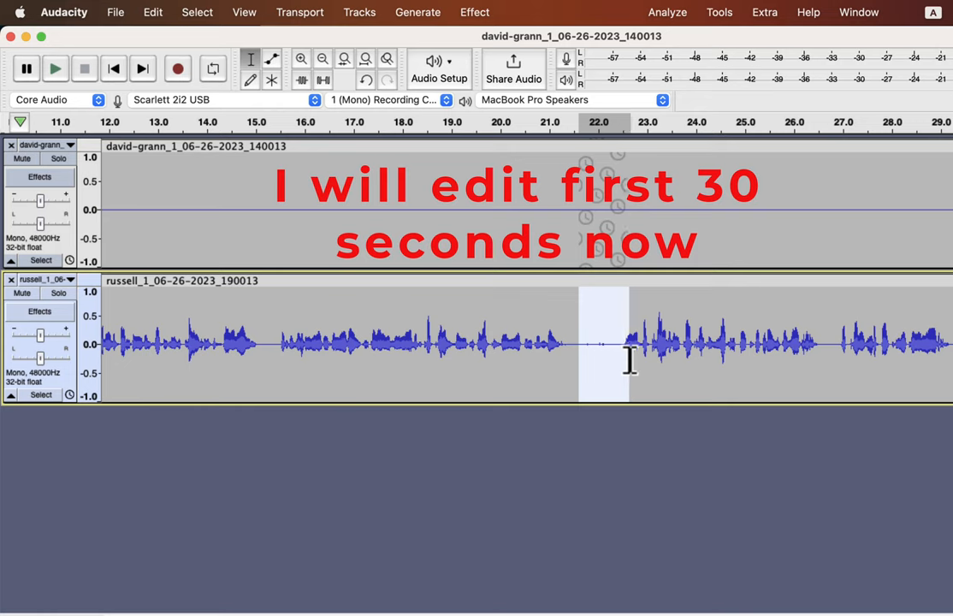
left_click(55, 67)
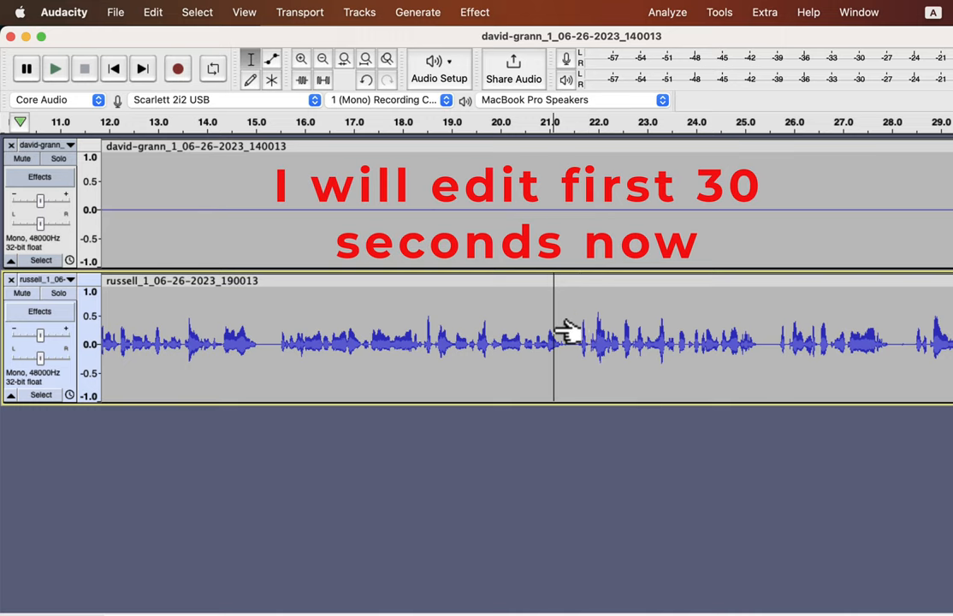
left_click(56, 66)
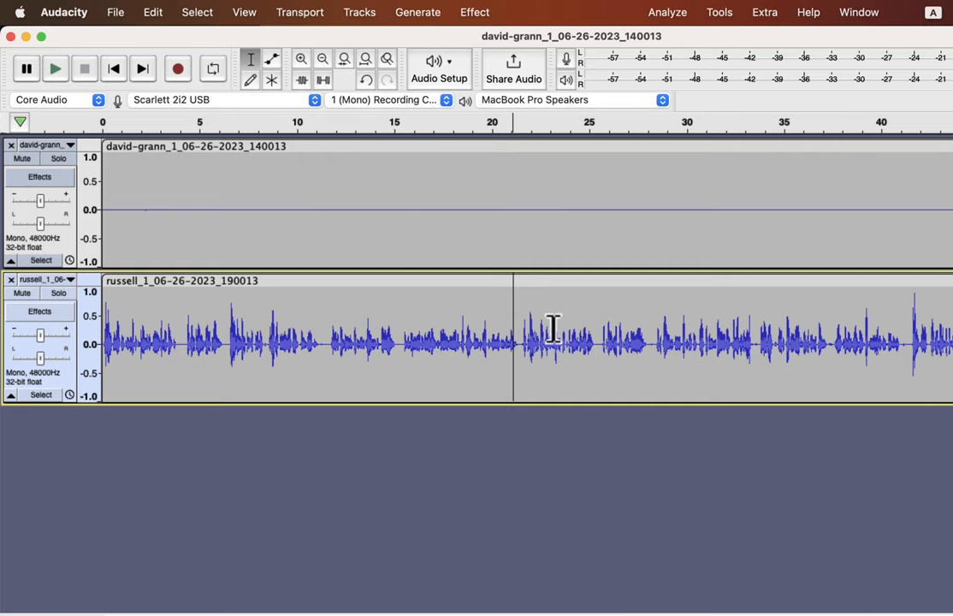
mouse_move(333, 108)
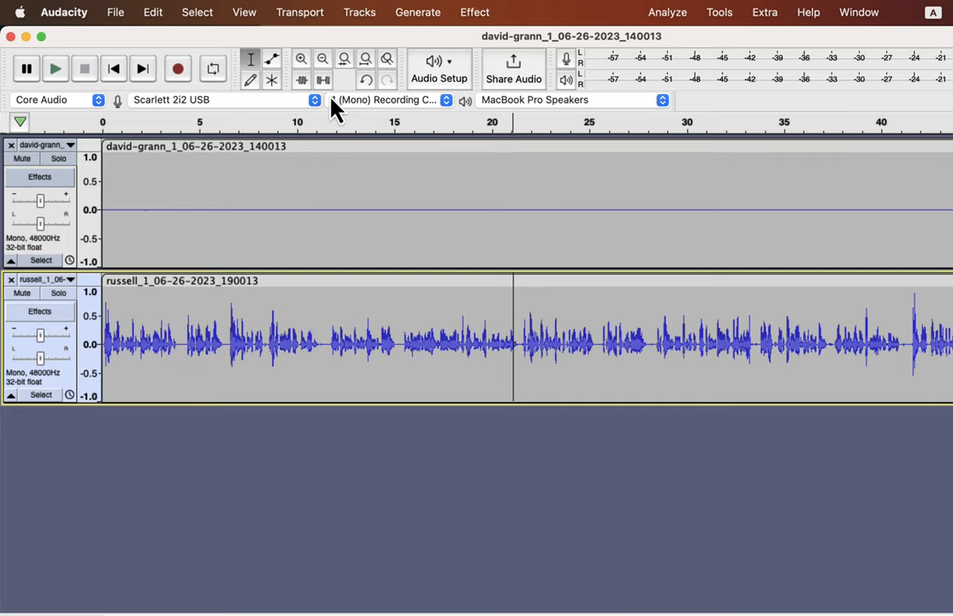
- Zoom out twice to show the first 23 minutes of both tracks
left_click(321, 59)
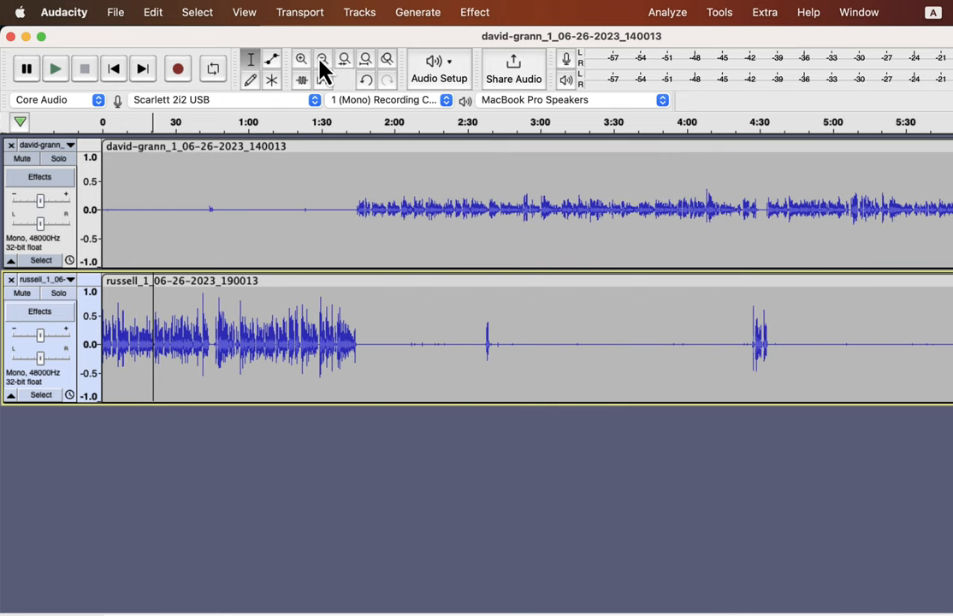
left_click(323, 59)
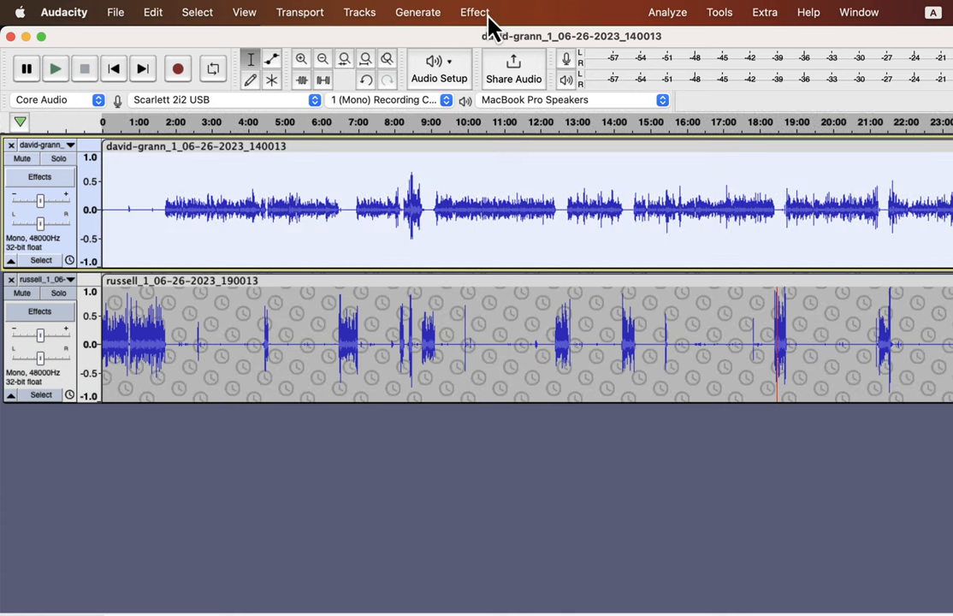
- Normalize the david-grann track to a -3.0 dB peak with DC offset removed
left_click(475, 12)
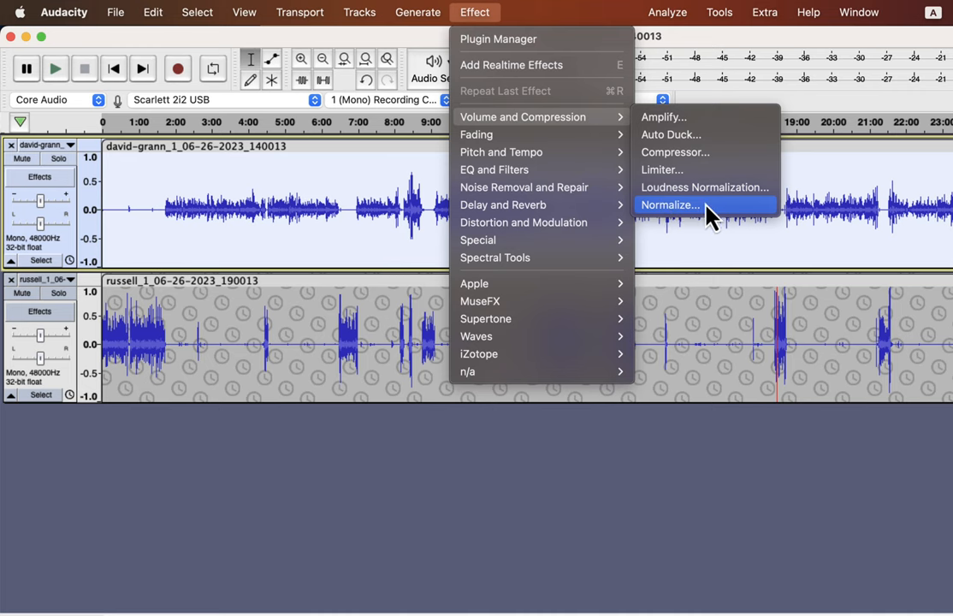
left_click(670, 204)
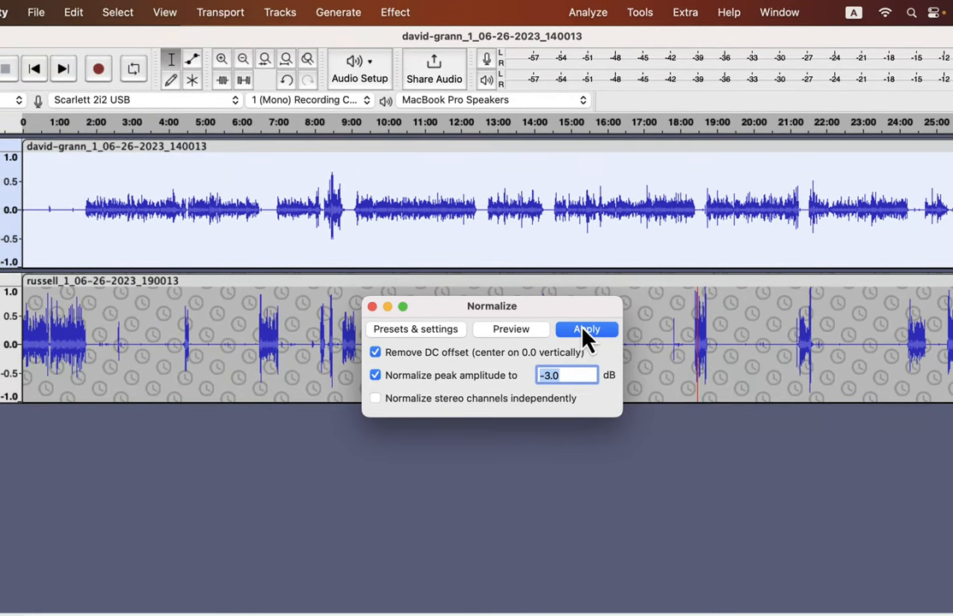
left_click(586, 329)
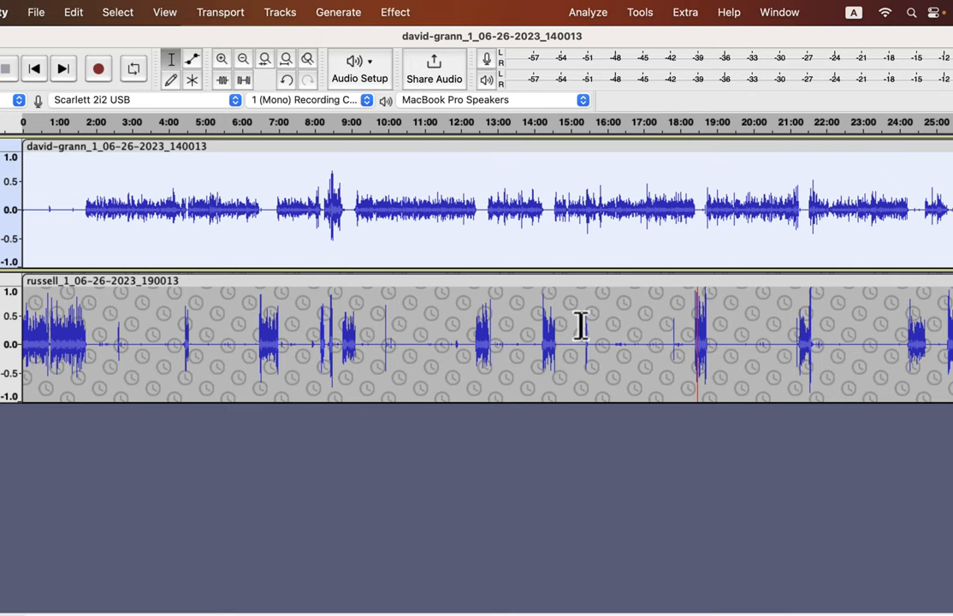
mouse_move(577, 320)
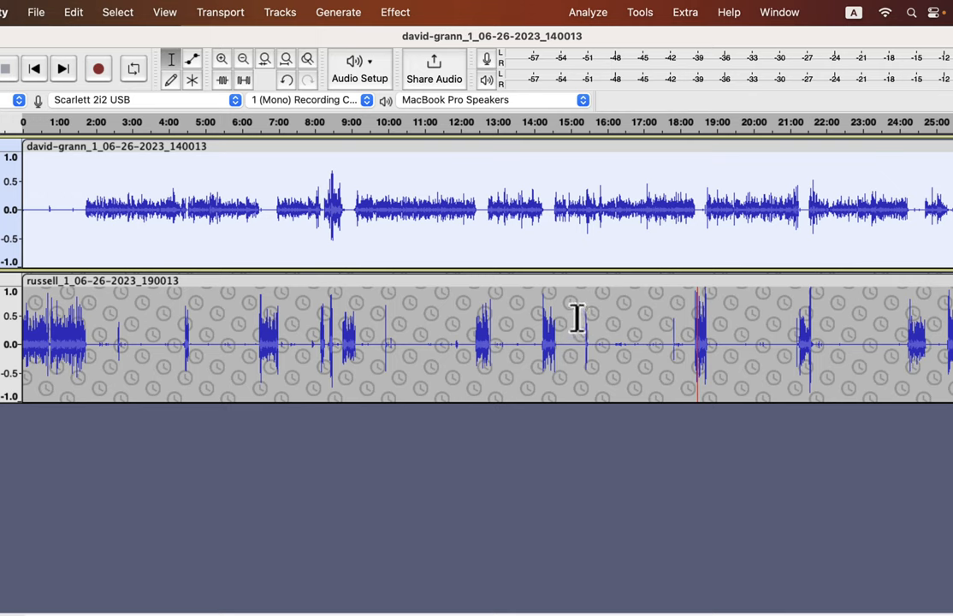
- Open Filter Curve EQ for the david-grann track, showing a low cut
left_click(394, 12)
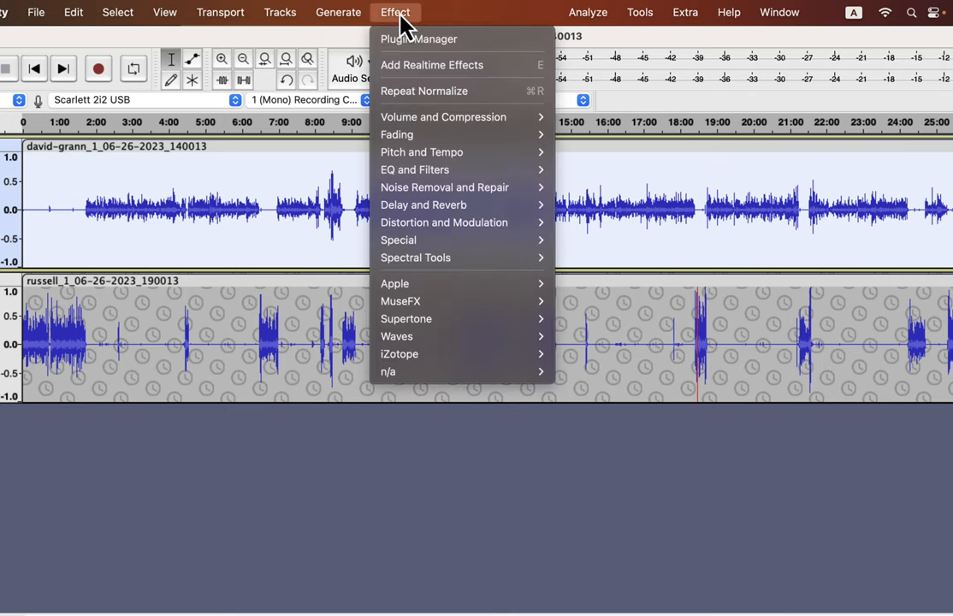
mouse_move(415, 169)
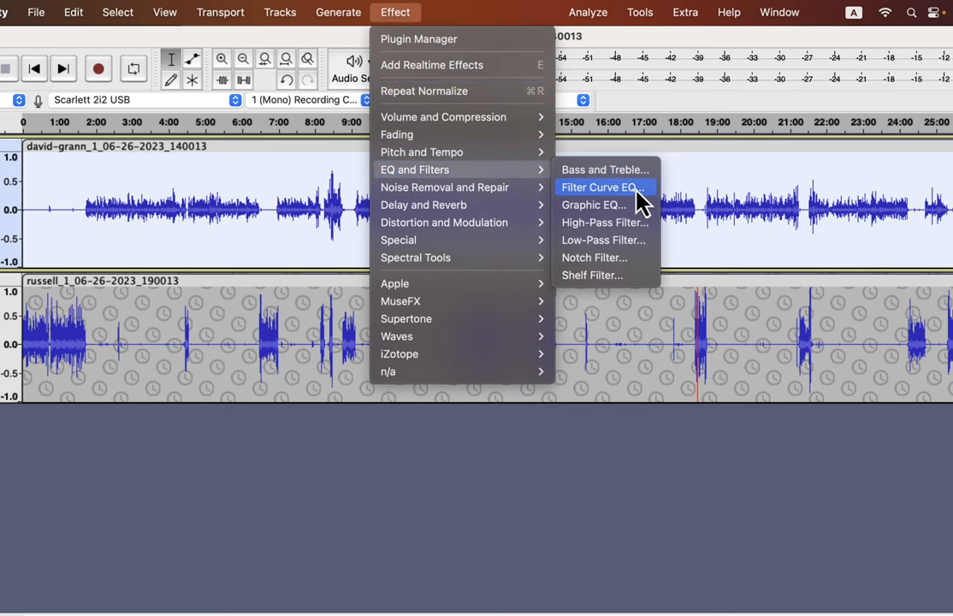
left_click(601, 186)
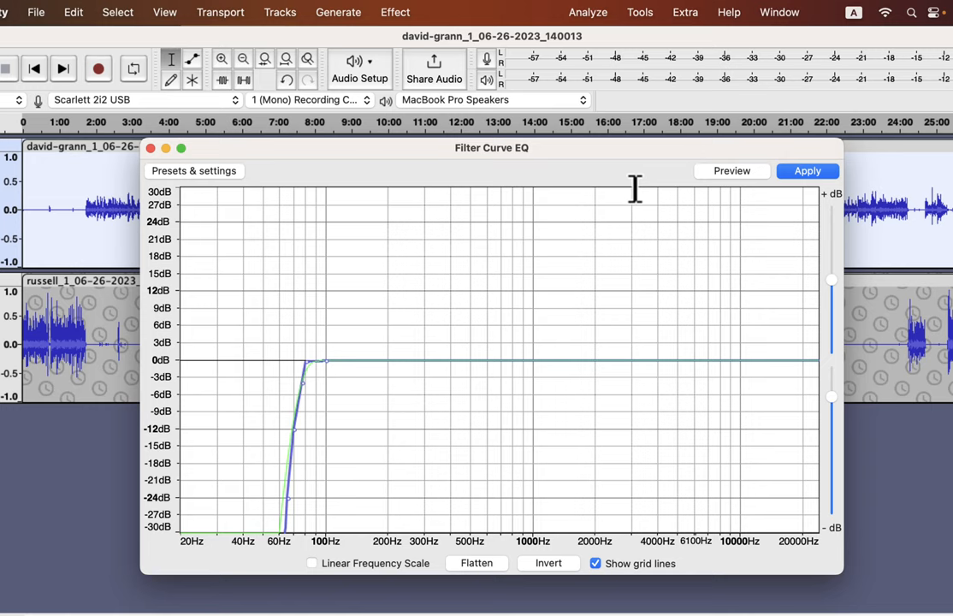
mouse_move(250, 190)
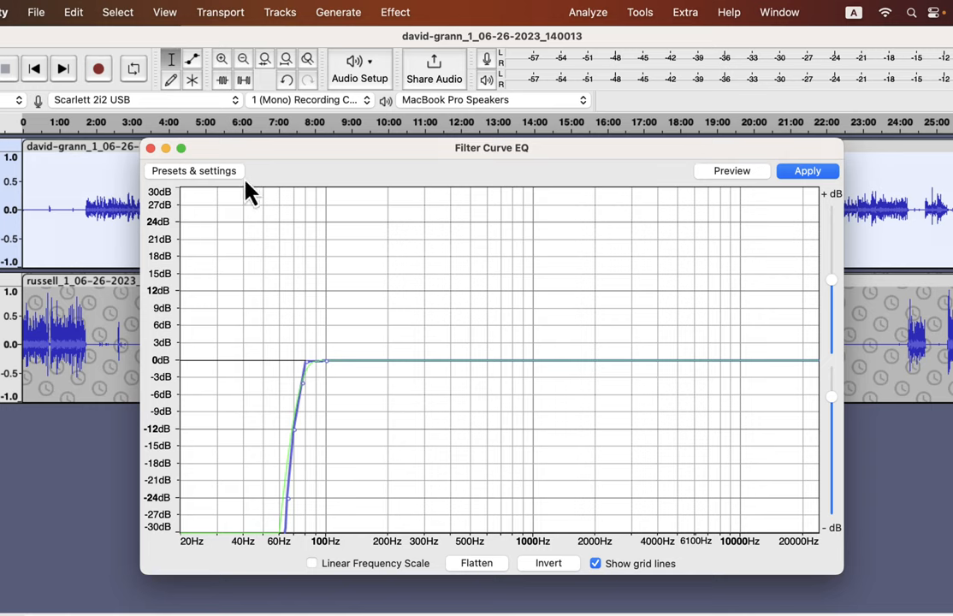
- Adjust the low-cut curve below about 80 Hz and apply it to david-grann
left_click(195, 170)
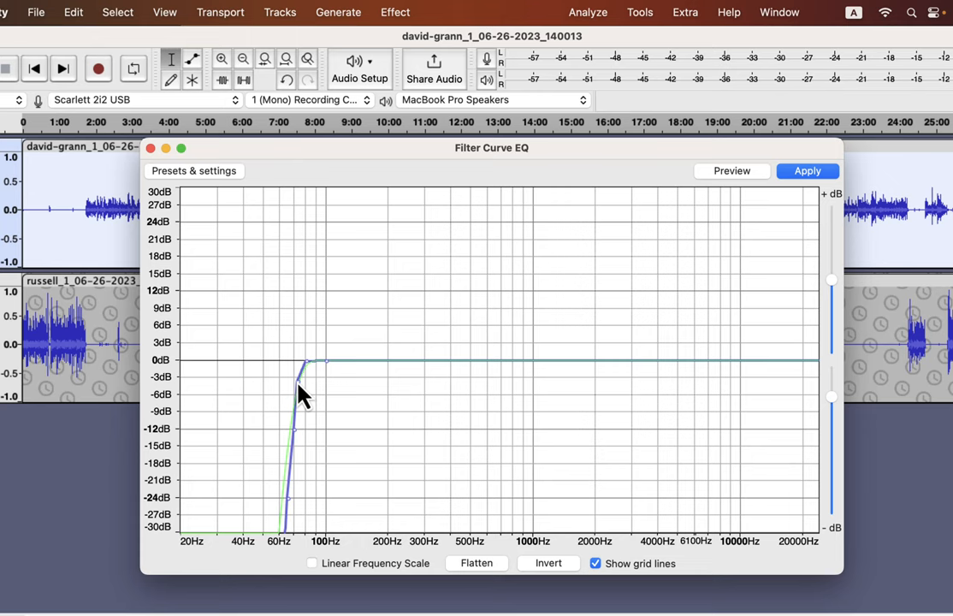
mouse_move(727, 212)
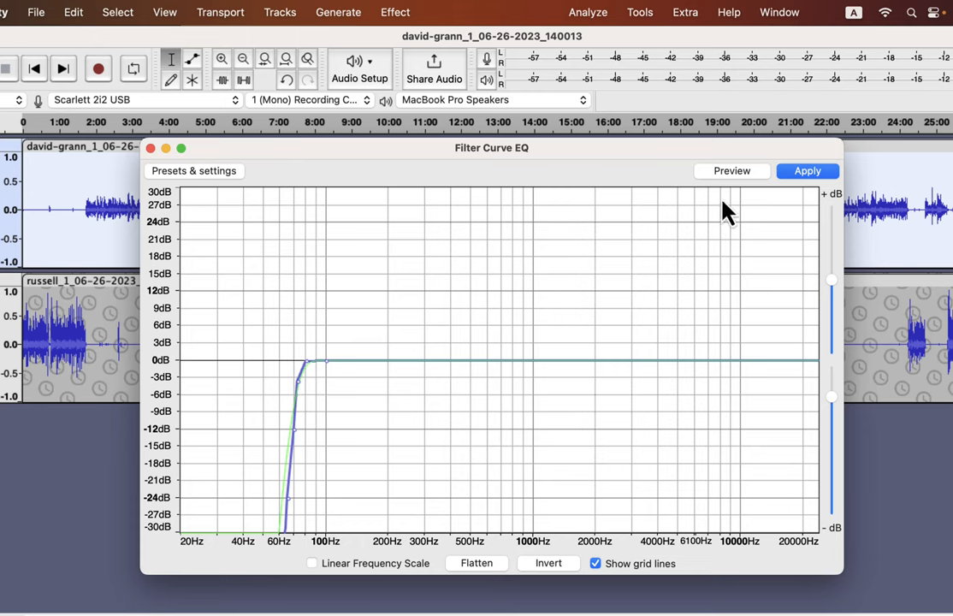
left_click(806, 170)
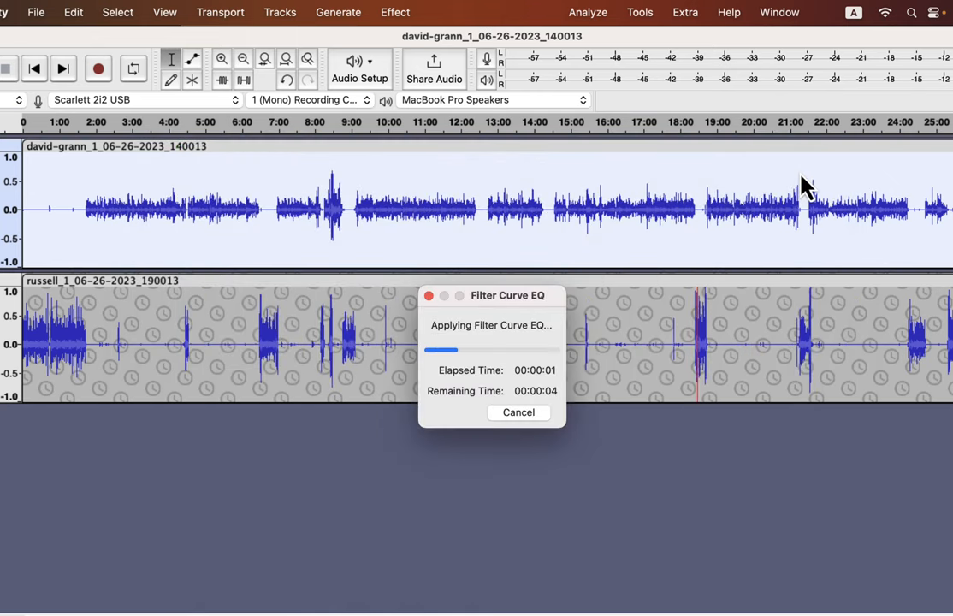